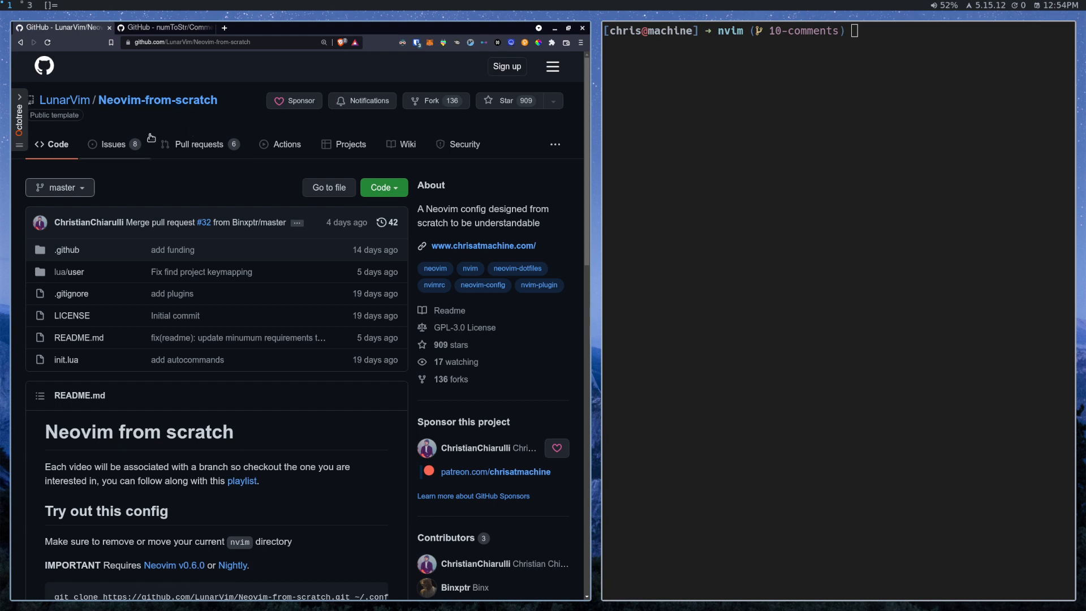
Step: Focus the terminal ready for the nvim command opening contact-form.jsx from the blog repo
click(59, 188)
text(nvim ~/Repos/blog/src/components/contact-form.jsx)
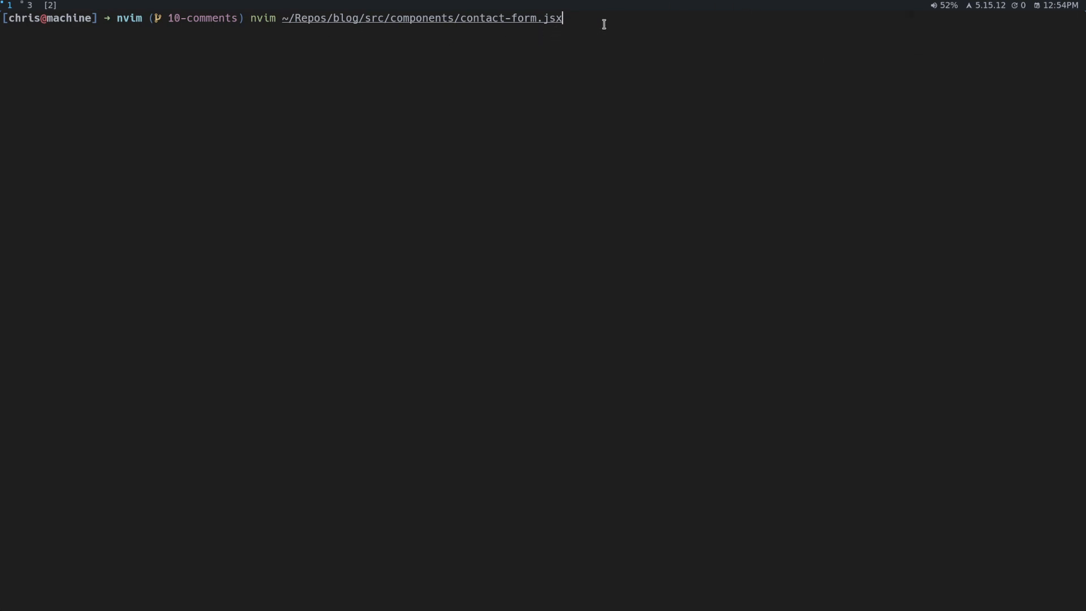
Step: Open contact-form.jsx in Neovim and toggle a comment on the form tag lines
key(Enter)
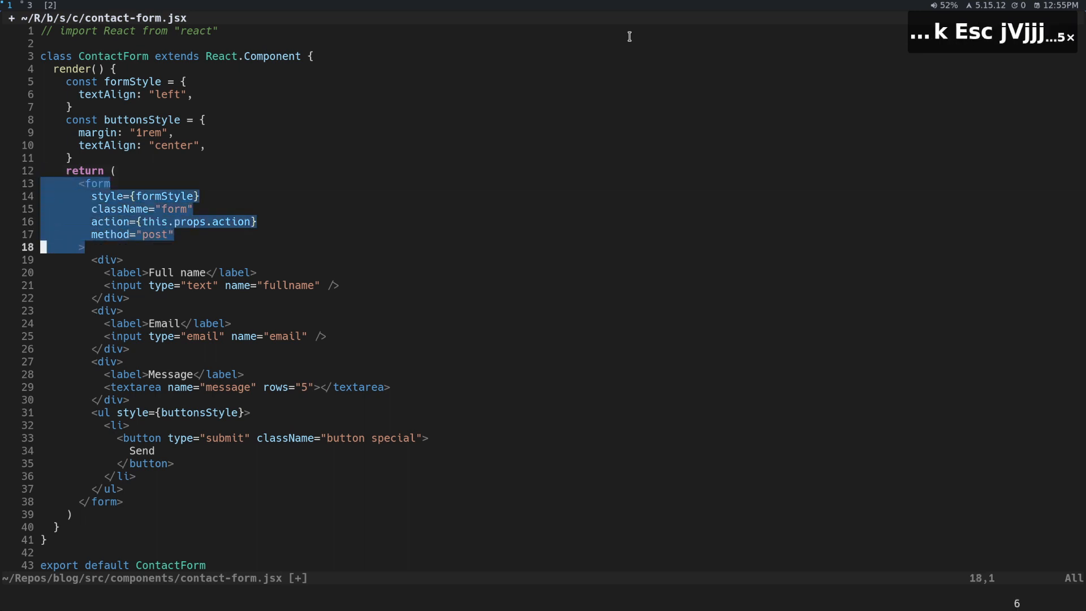
key(g)
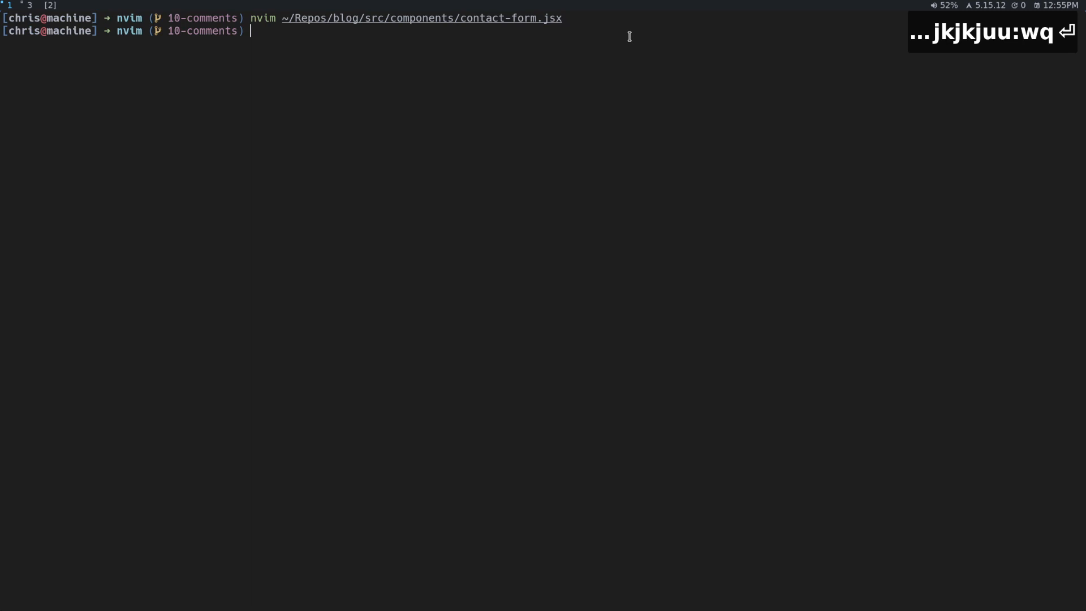
Step: Prepare the nvim command for lua/user/plugins.lua at the shell prompt
text(nvim ~/Repos/blog/src/components/contact-form.jsx)
text(nvim lua/user/plugins.lua)
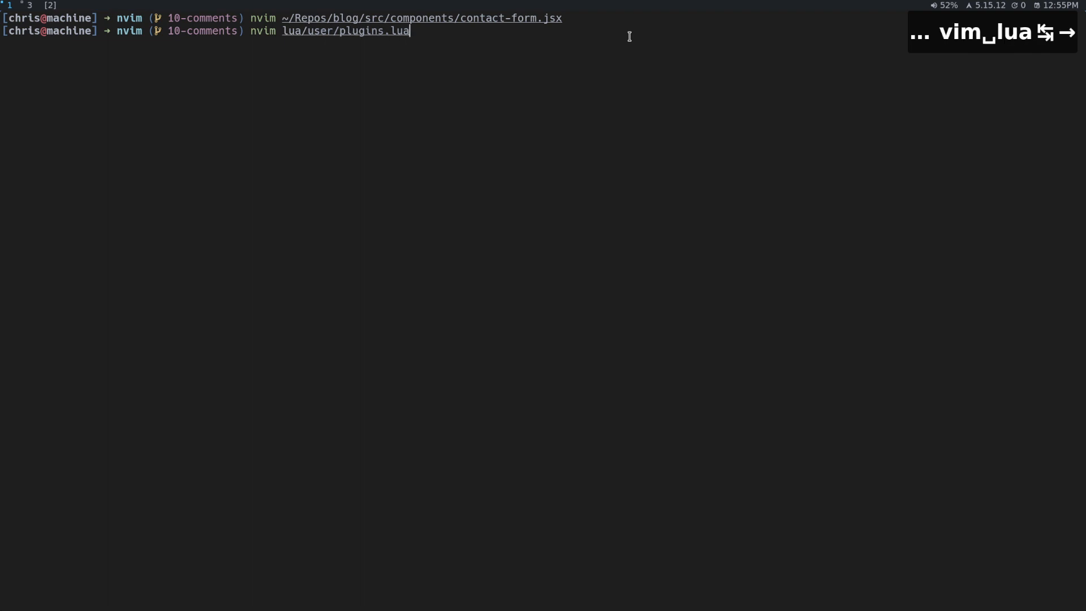
Step: Add 'JoosepAlviste/nvim-ts-context-commentstring' below treesitter in plugins.lua and toggle a comment on it
key(Enter)
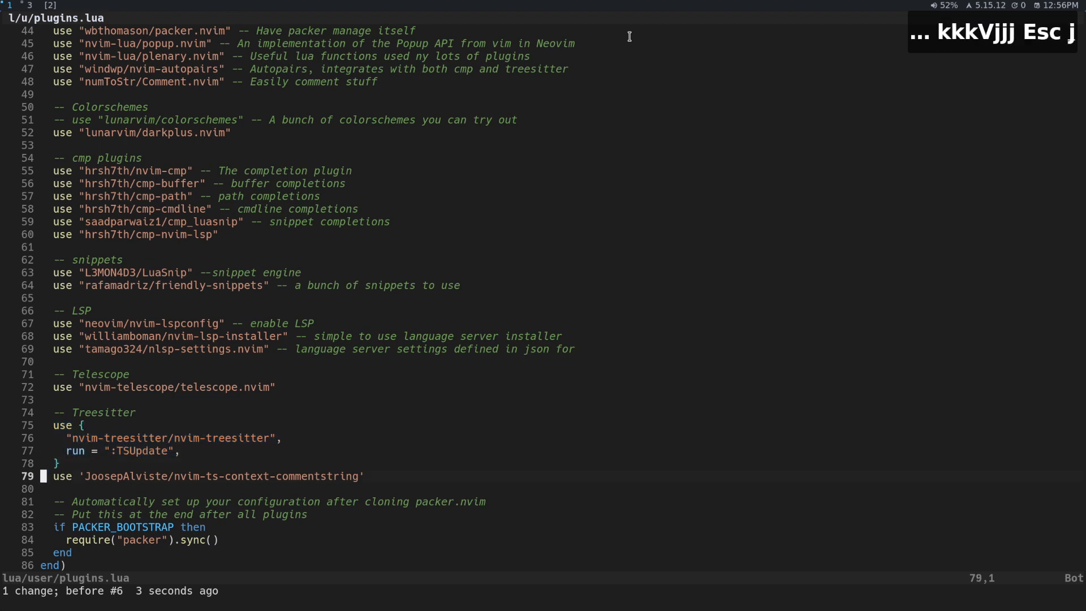
key(V)
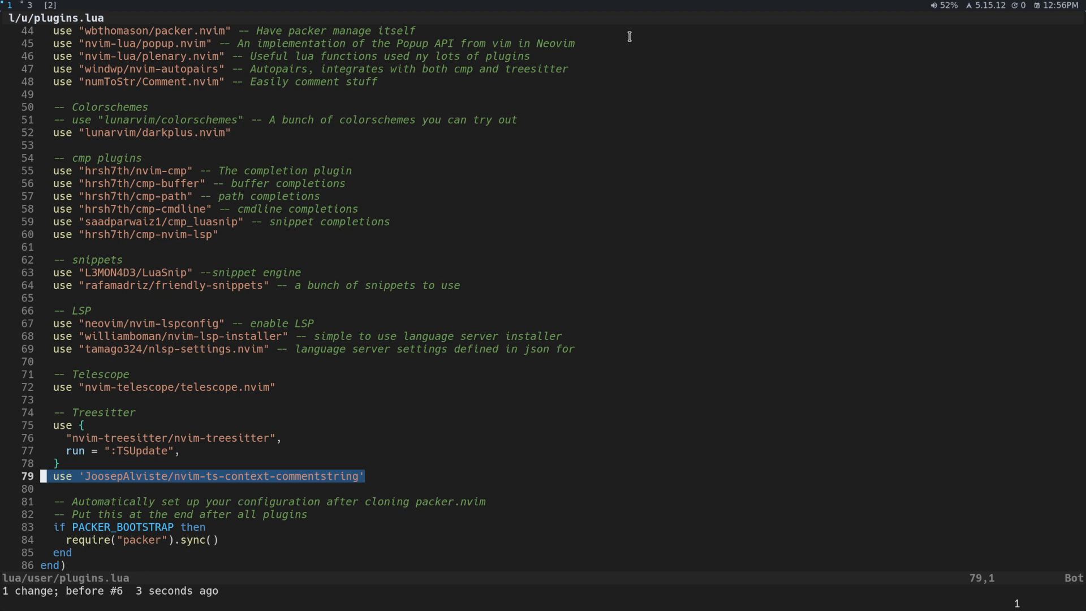
key(Escape)
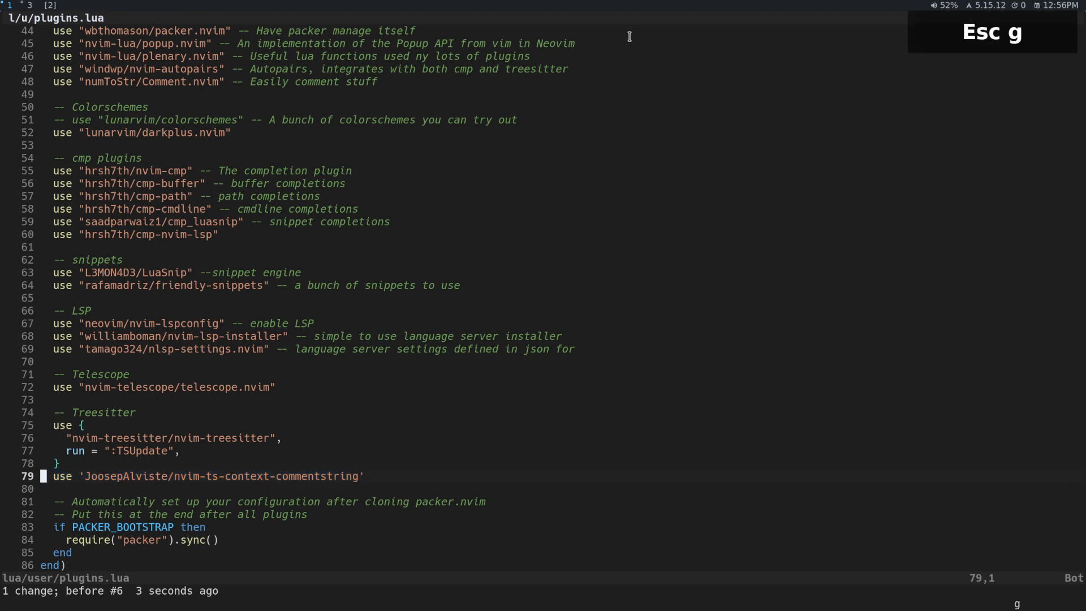
key(c)
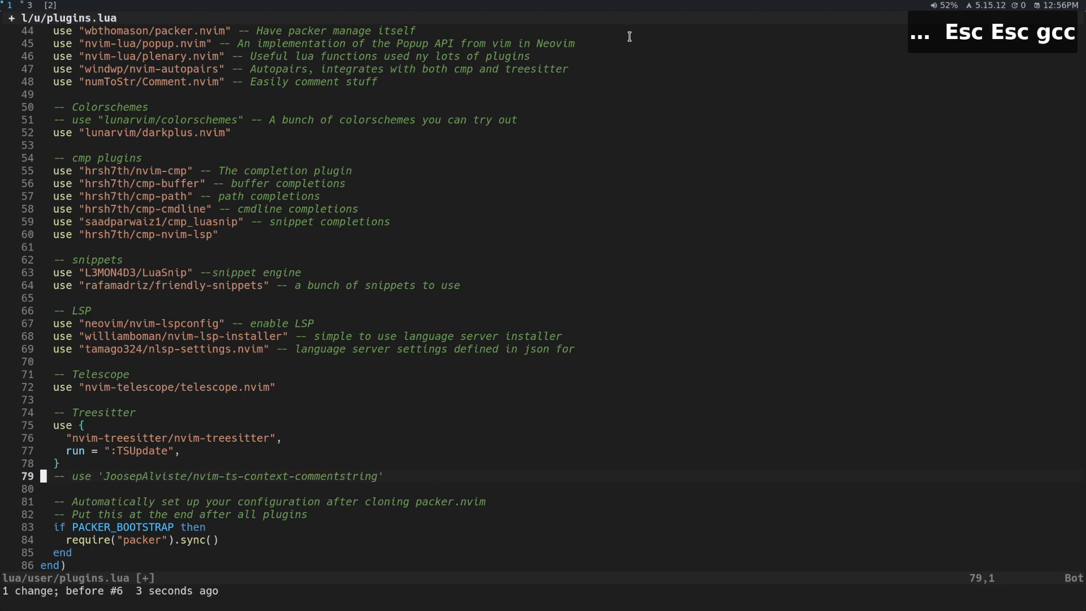
mouse_move(147, 487)
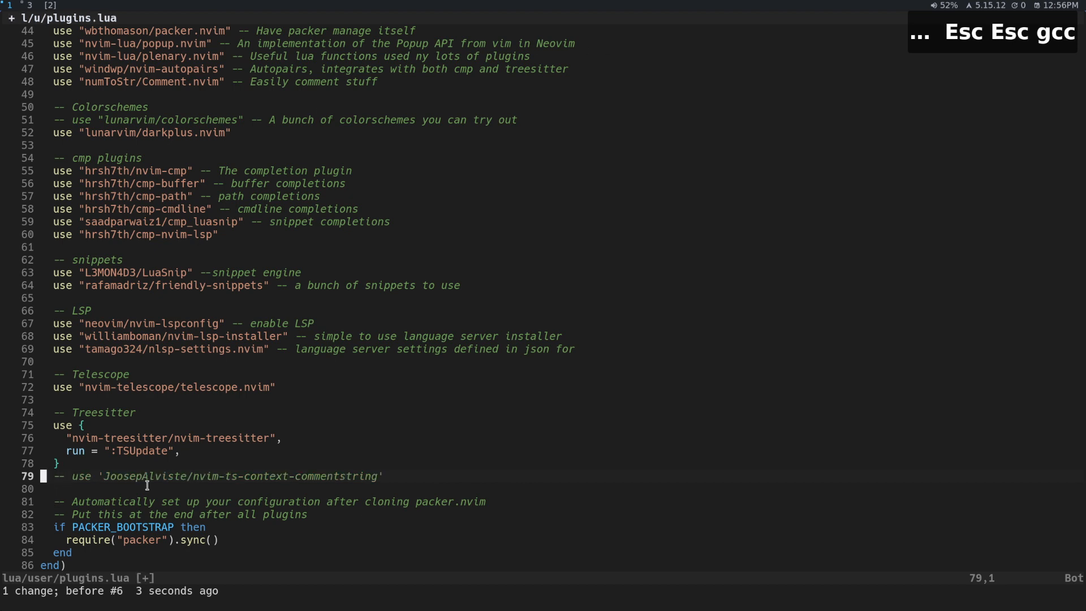
key(u)
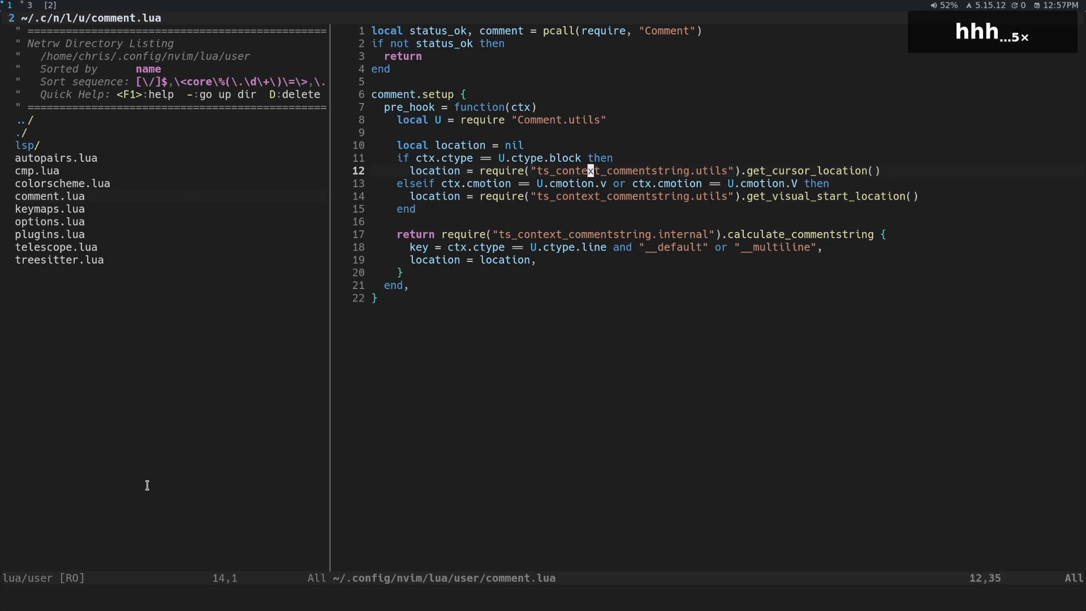
Step: Tile the Neovim session showing comment.lua beside the browser window
key(j)
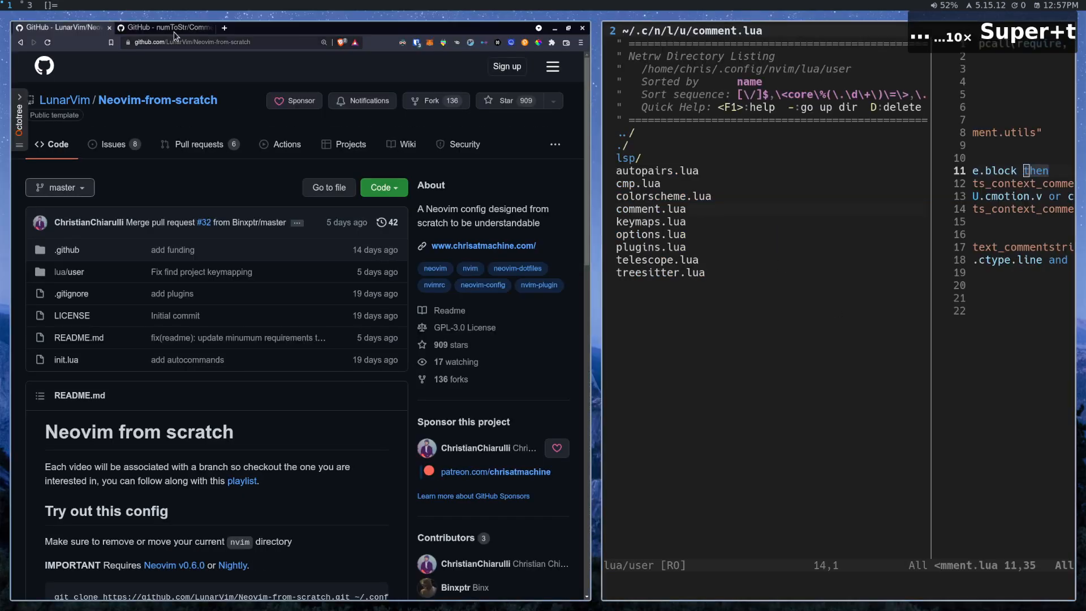
Step: Select the pre_hook example body under Hooks in the Comment.nvim README and return Neovim full-screen
click(164, 28)
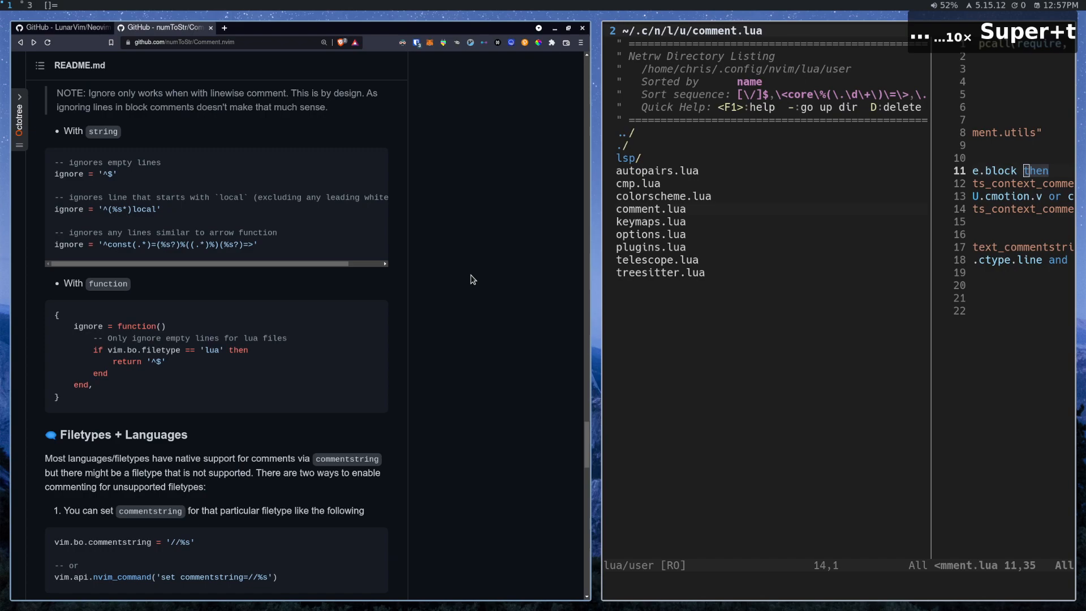
scroll(down, 3)
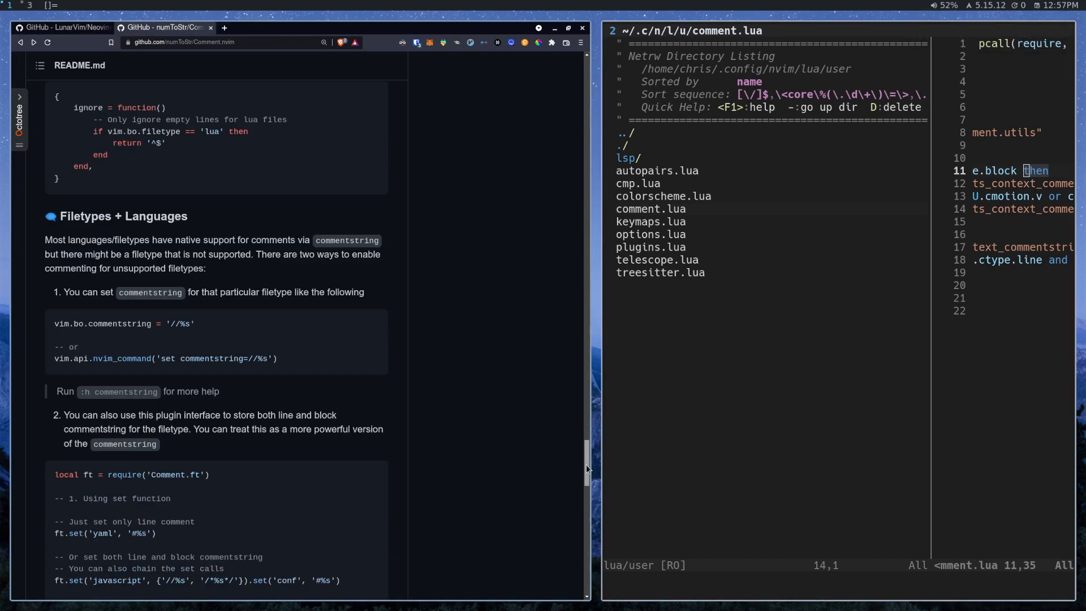
scroll(down, 3)
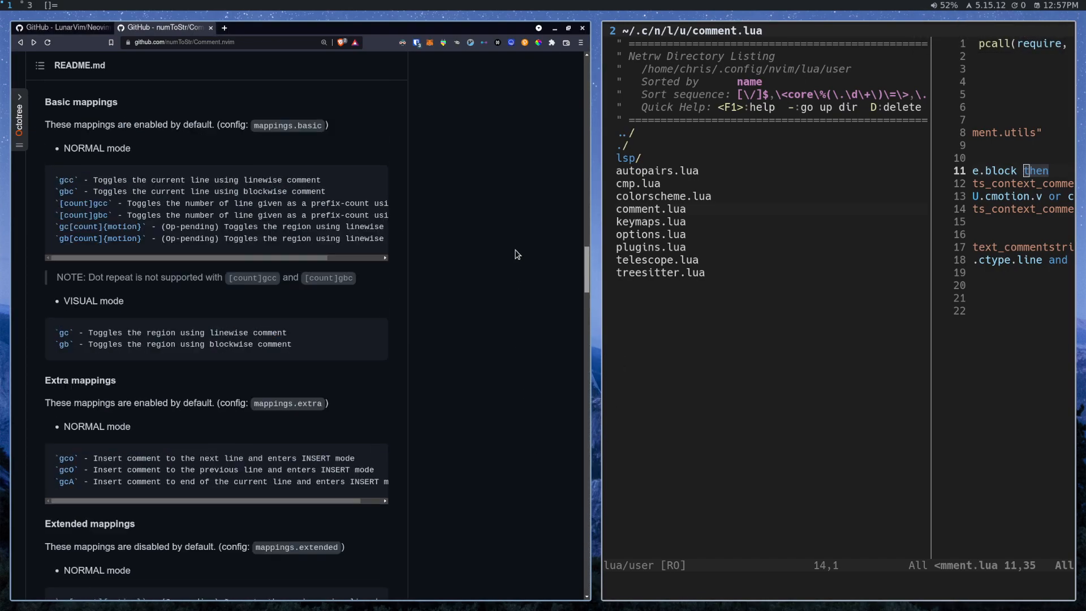
scroll(down, 3)
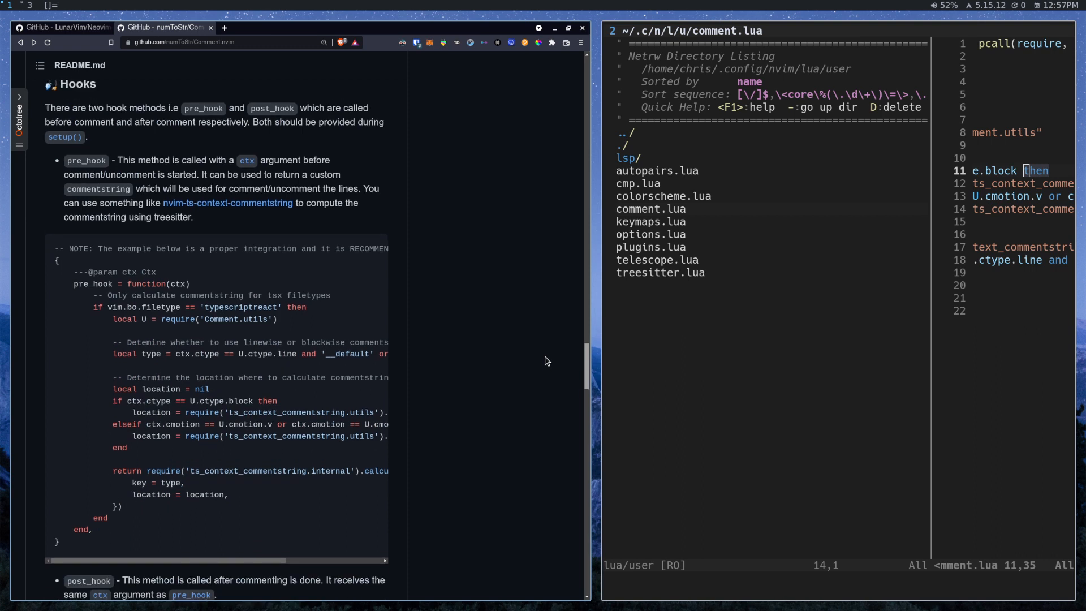
scroll(down, 3)
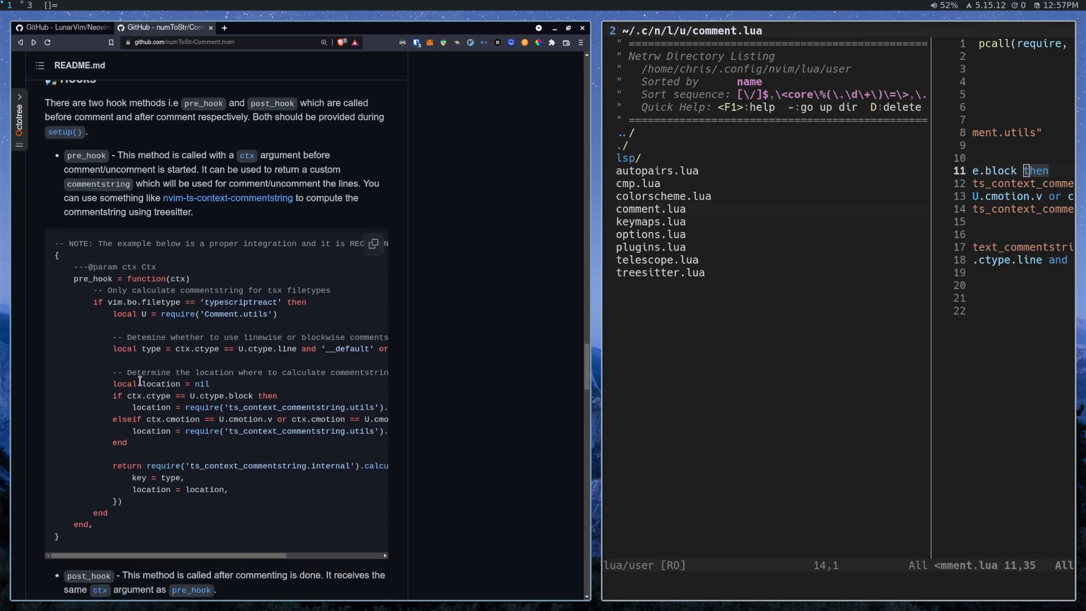
drag(117, 373, 245, 431)
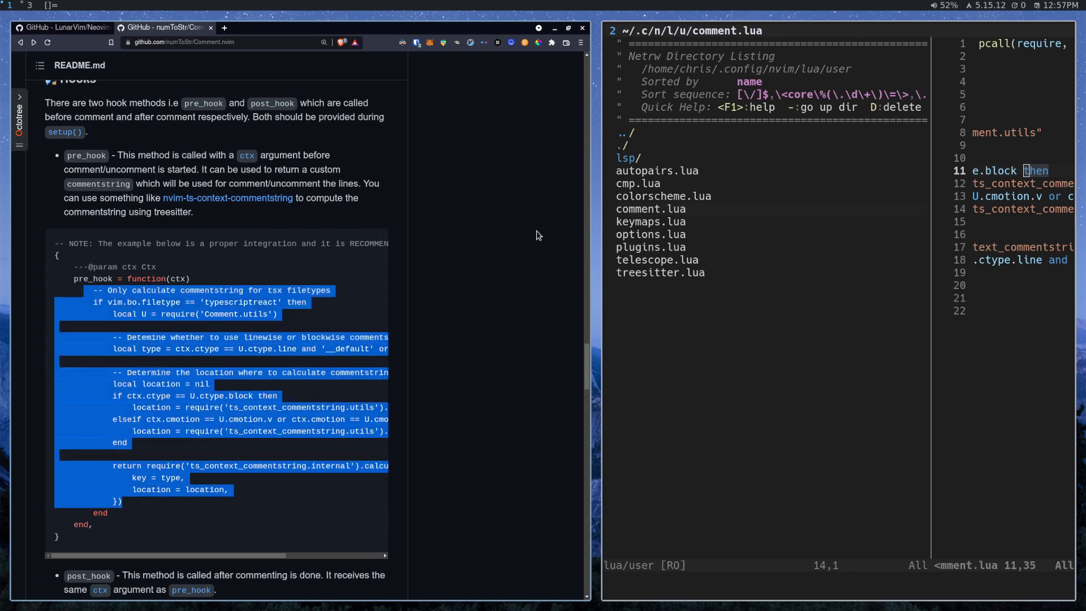
key(Super+f)
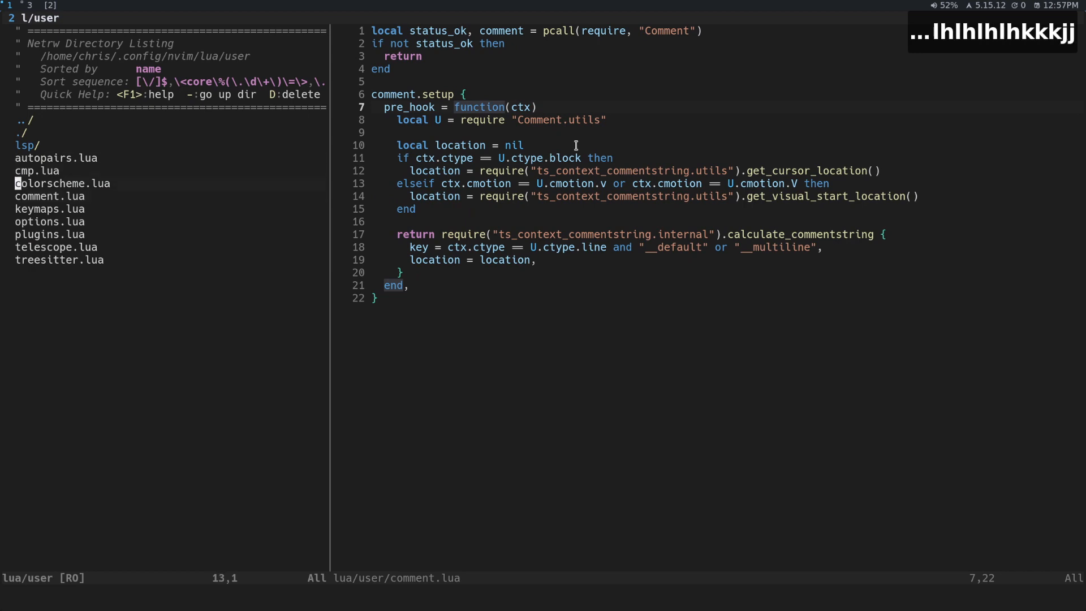
Step: Open treesitter.lua from the netrw lua/user listing
key(j)
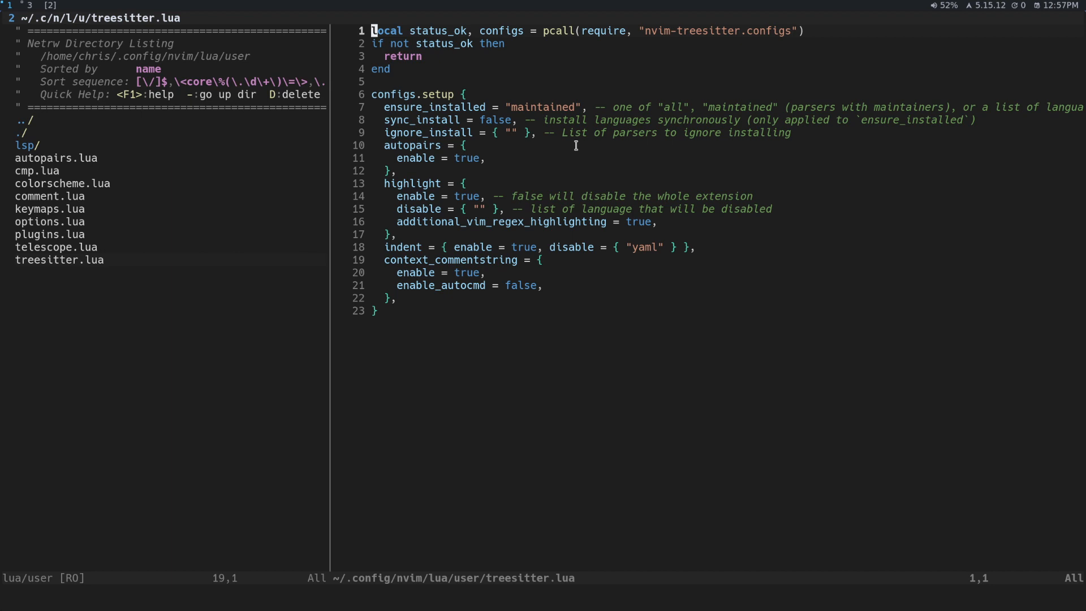
Step: Show treesitter.lua alone and highlight its indent and context_commentstring (enable_autocmd false) lines
key(Ctrl+h)
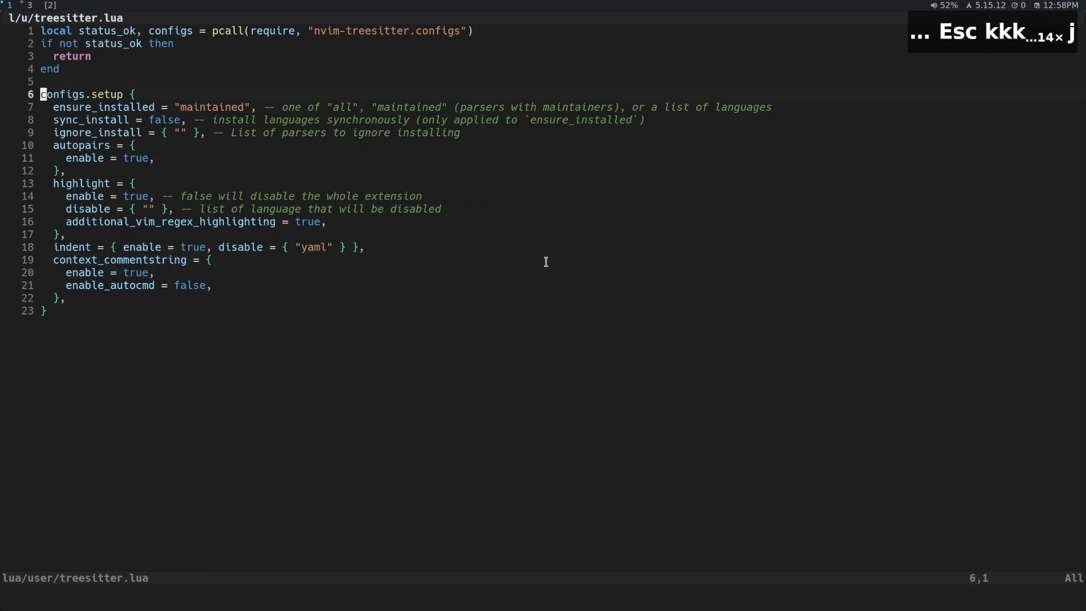
key(j)
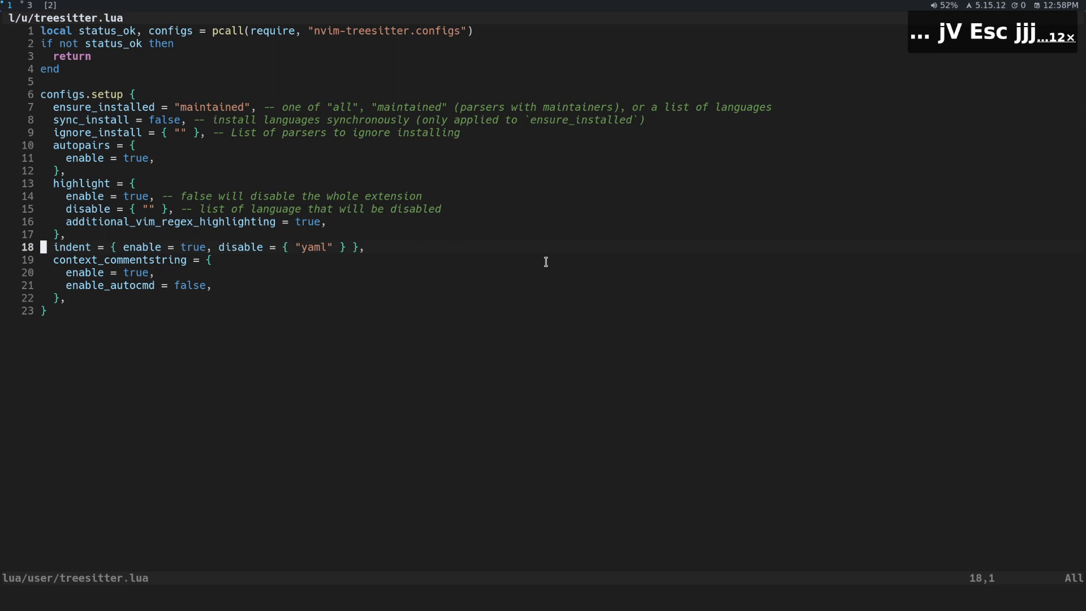
key(j)
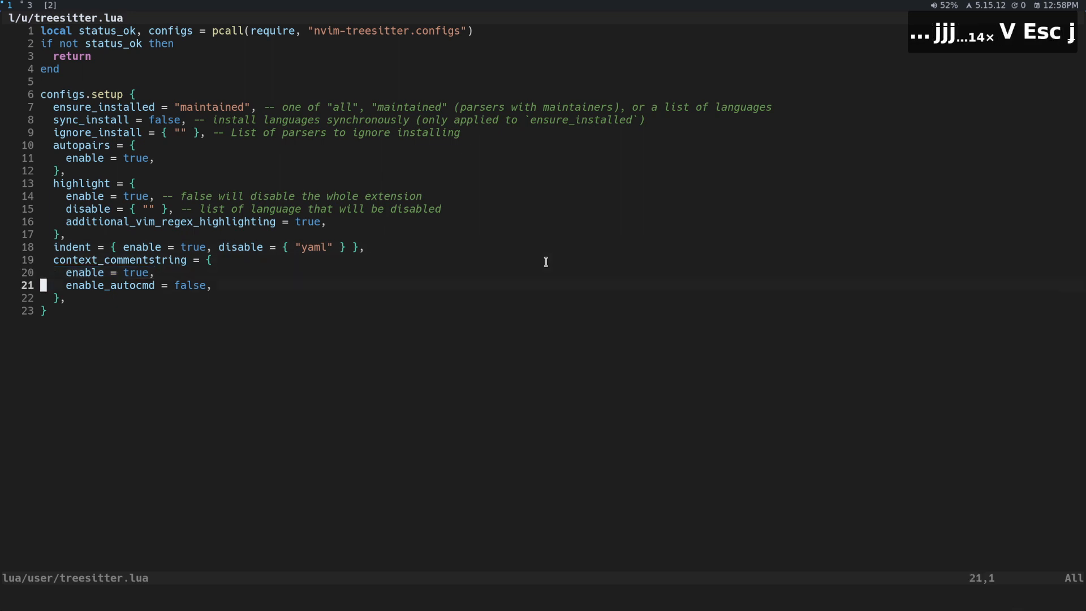
key(V)
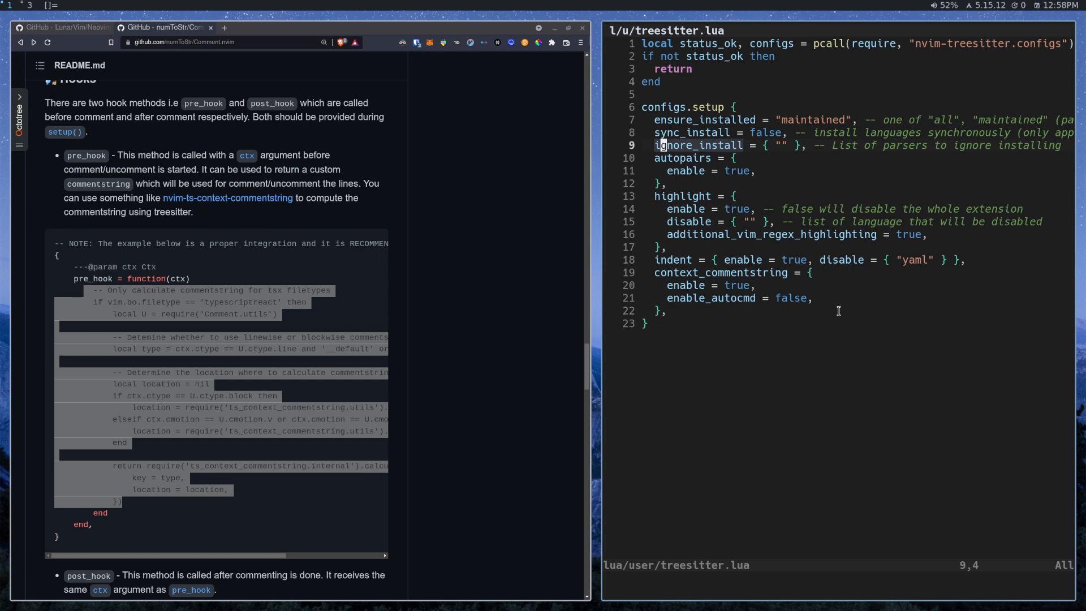
Step: Switch the browser back to the LunarVim Neovim-from-scratch repository tab
key(k)
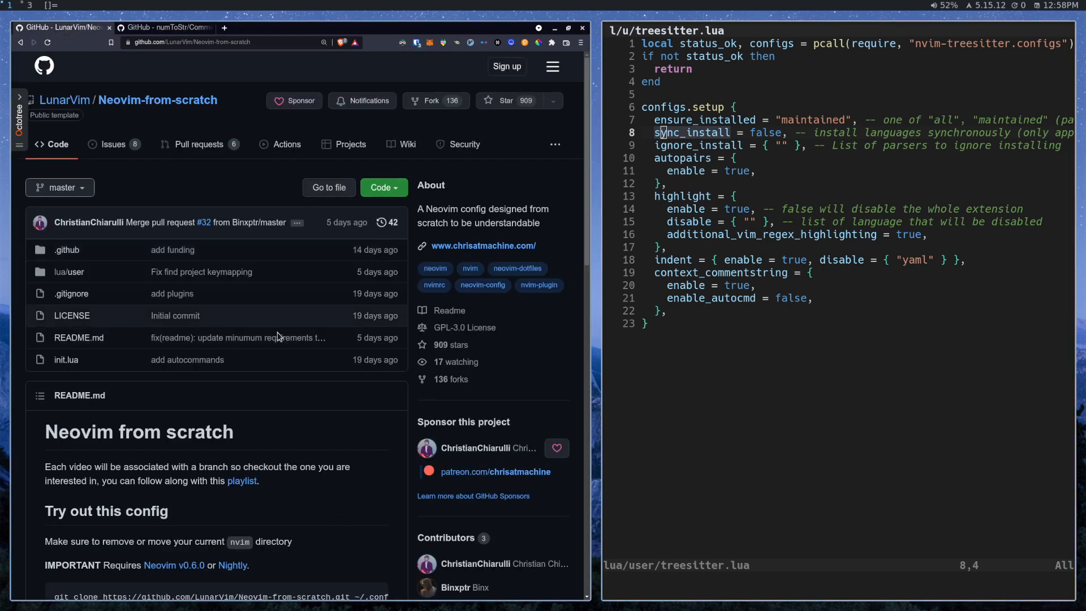
mouse_move(386, 341)
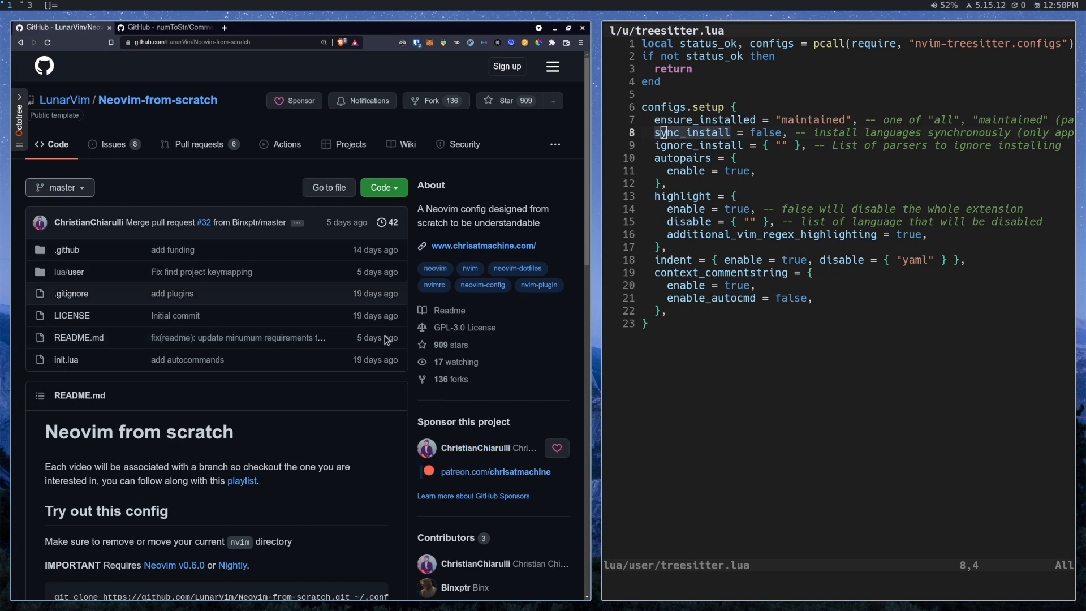